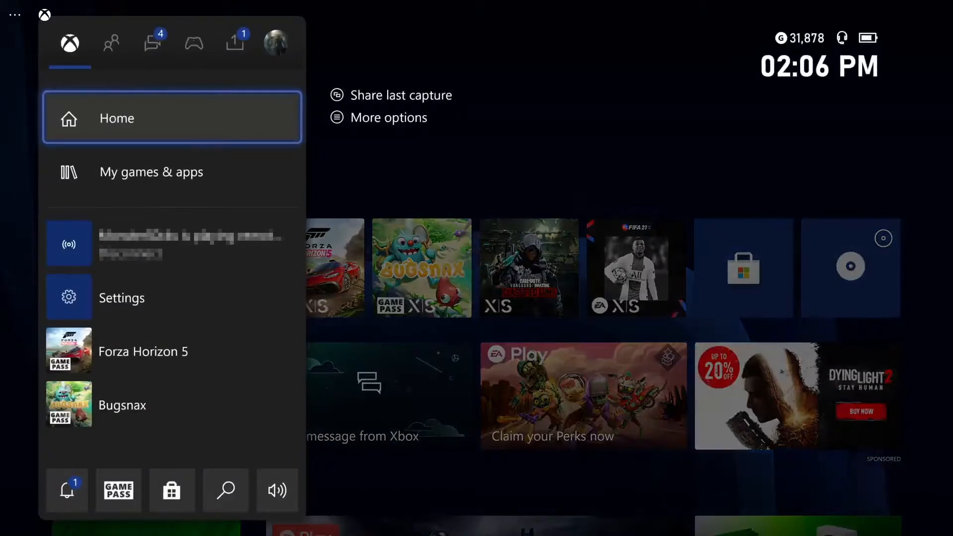
- Browse Parties & chats in the guide, then bring up the power options prompt
left_click(153, 42)
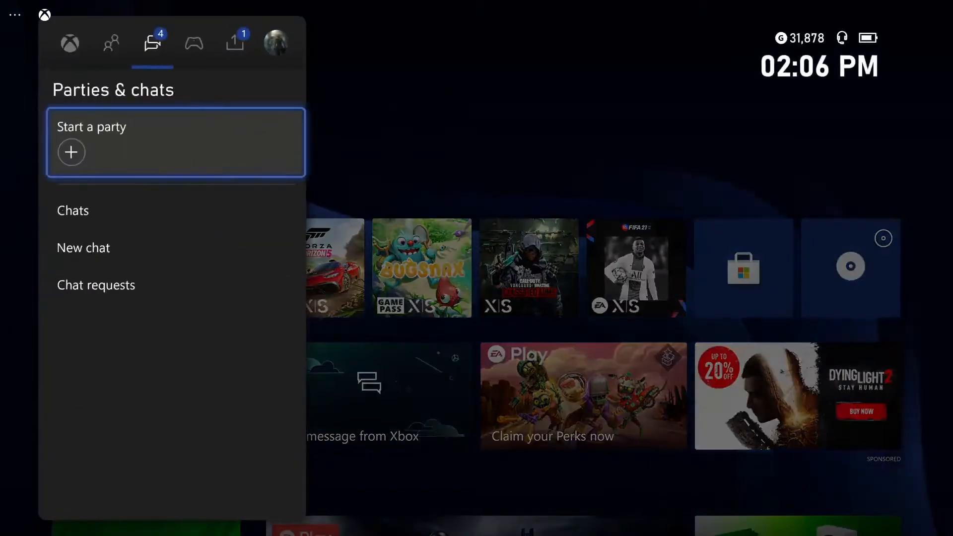
left_click(275, 43)
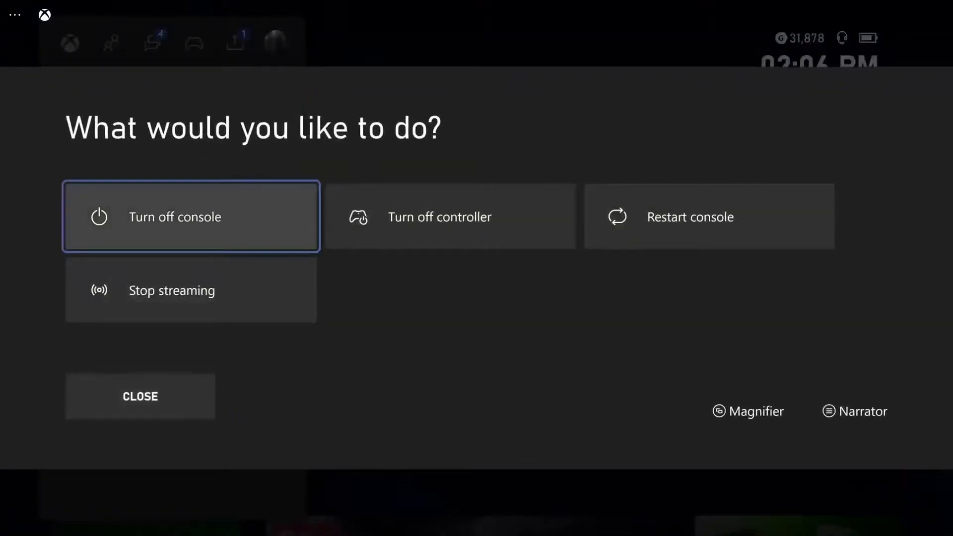
left_click(140, 396)
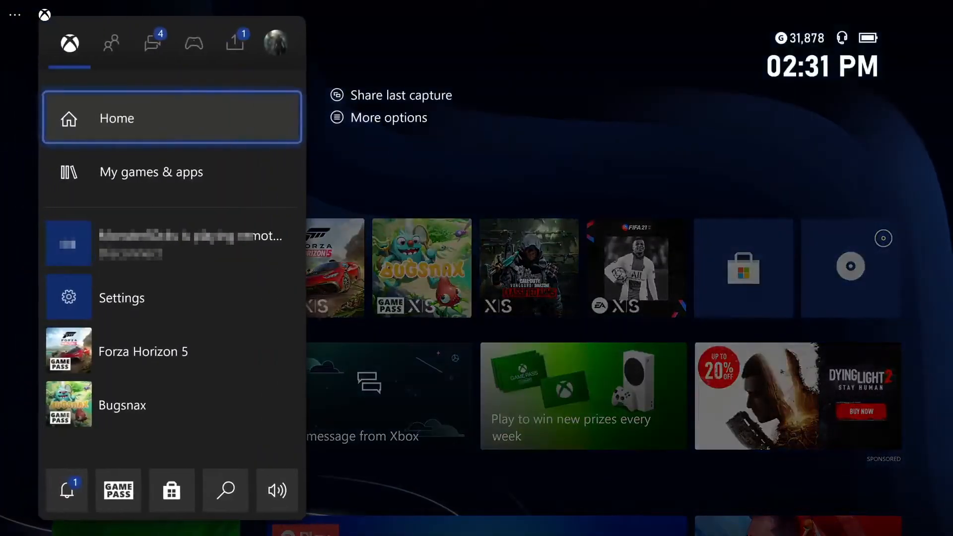
- Go to Profile & system and enter Settings on the General page
left_click(276, 42)
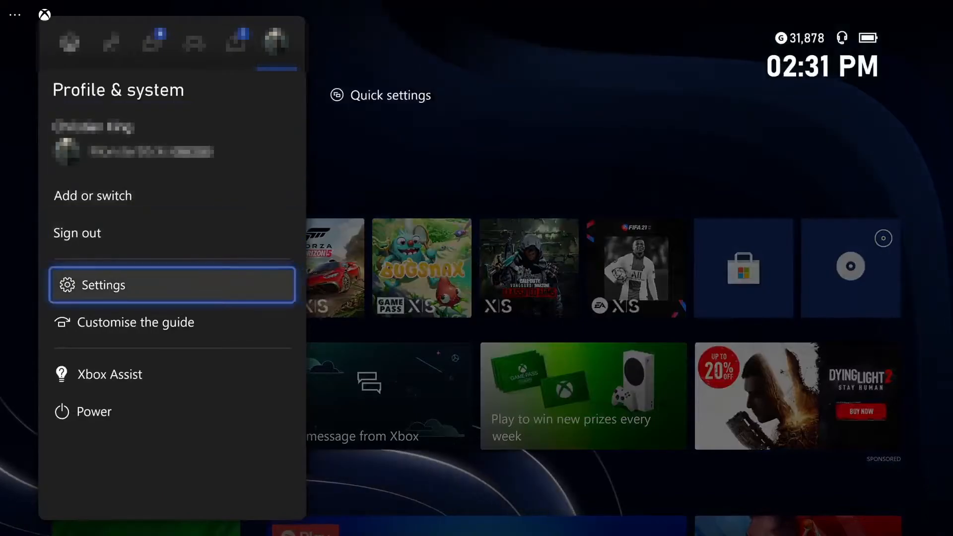
left_click(103, 285)
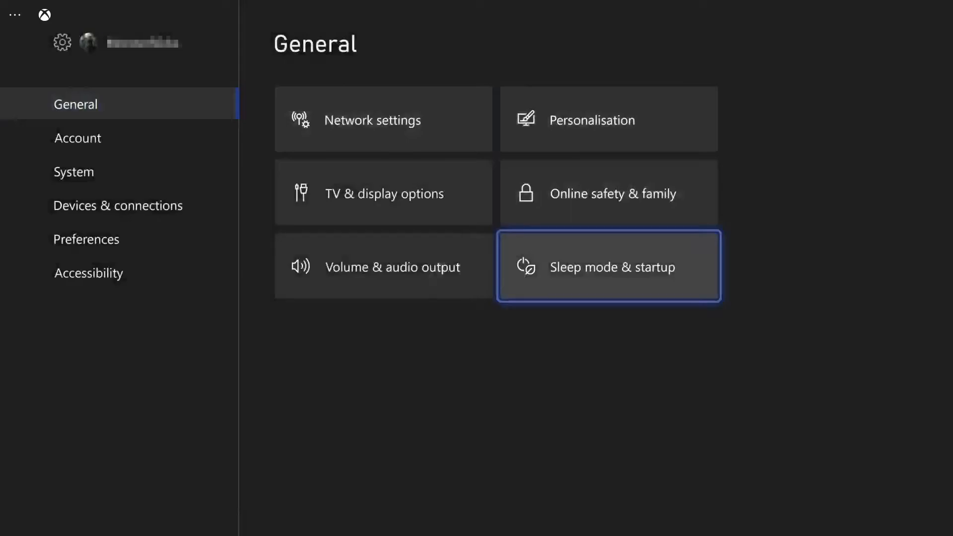
- Enter the Sleep mode & startup page, where Sleep mode shows Standby
left_click(607, 266)
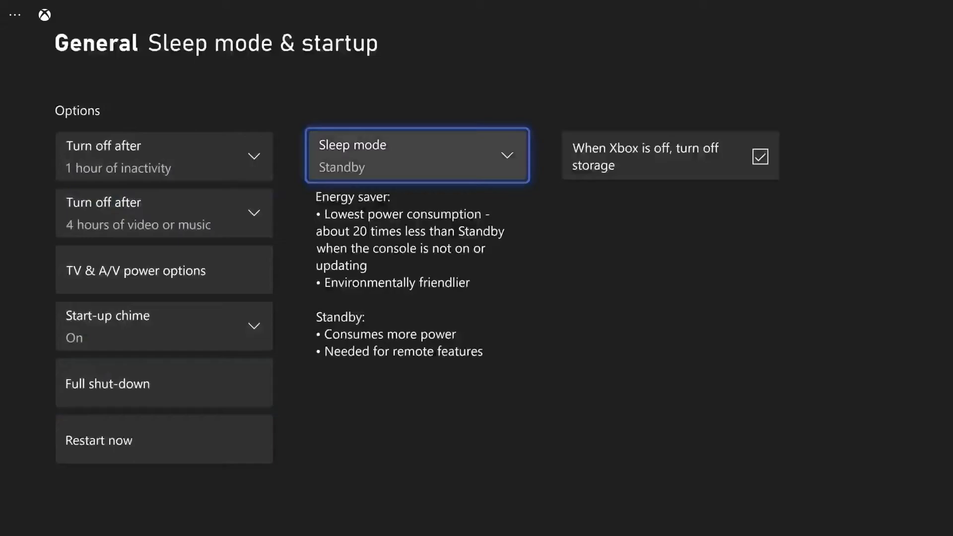
- Change Sleep mode from Standby to Energy saver
left_click(416, 155)
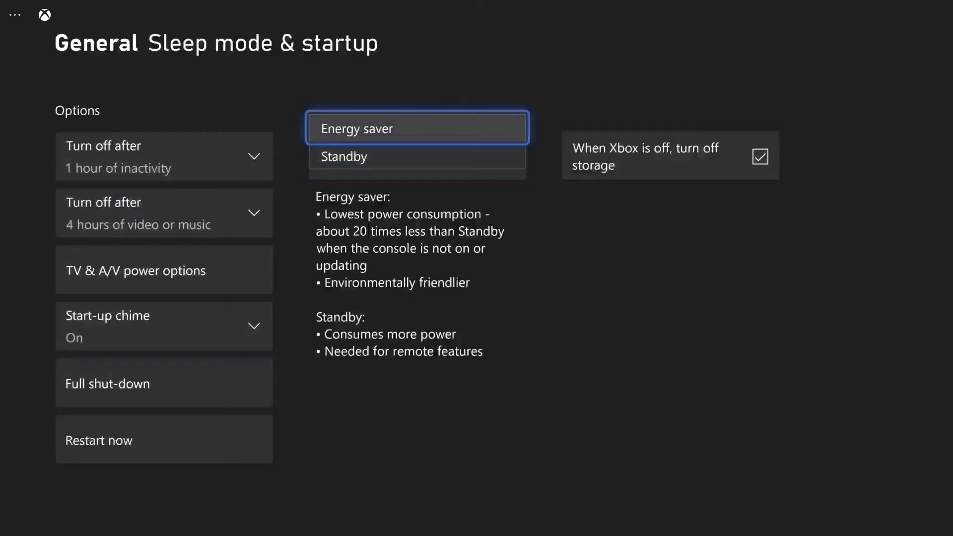
left_click(356, 128)
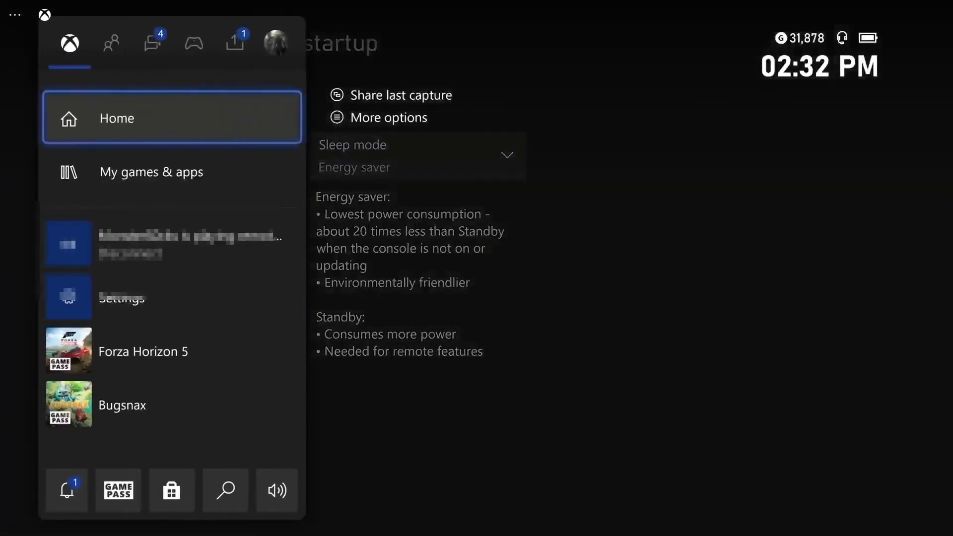
- From Profile & system choose Power to bring up the turn-off console prompt
left_click(275, 43)
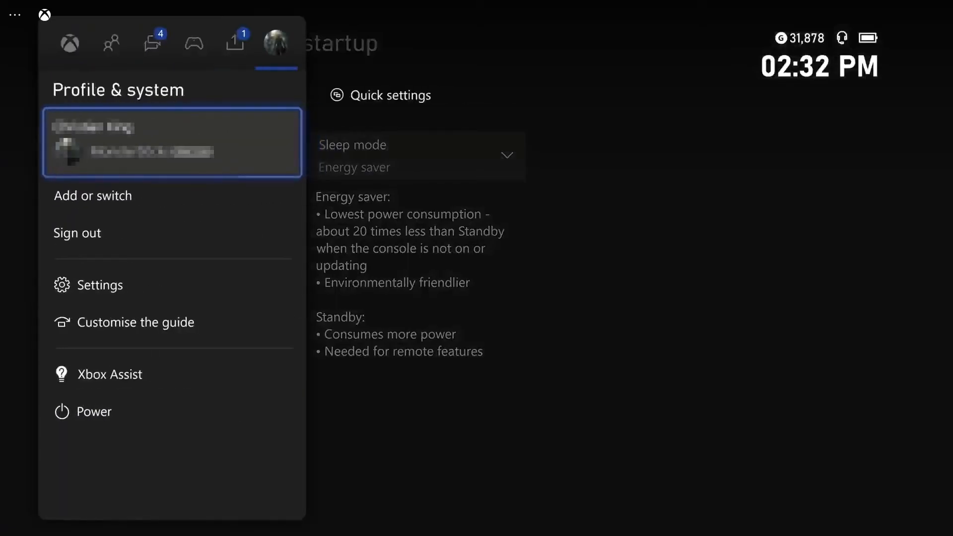
left_click(94, 411)
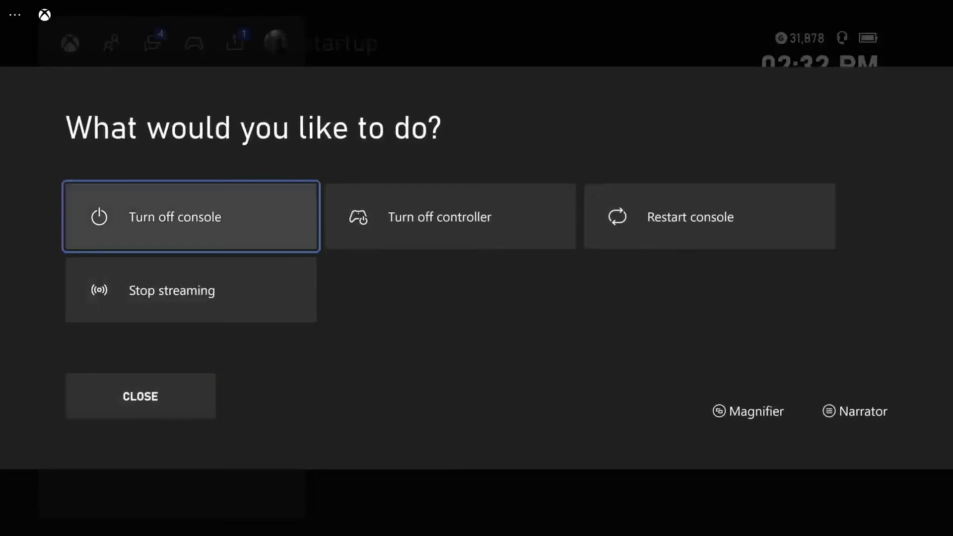